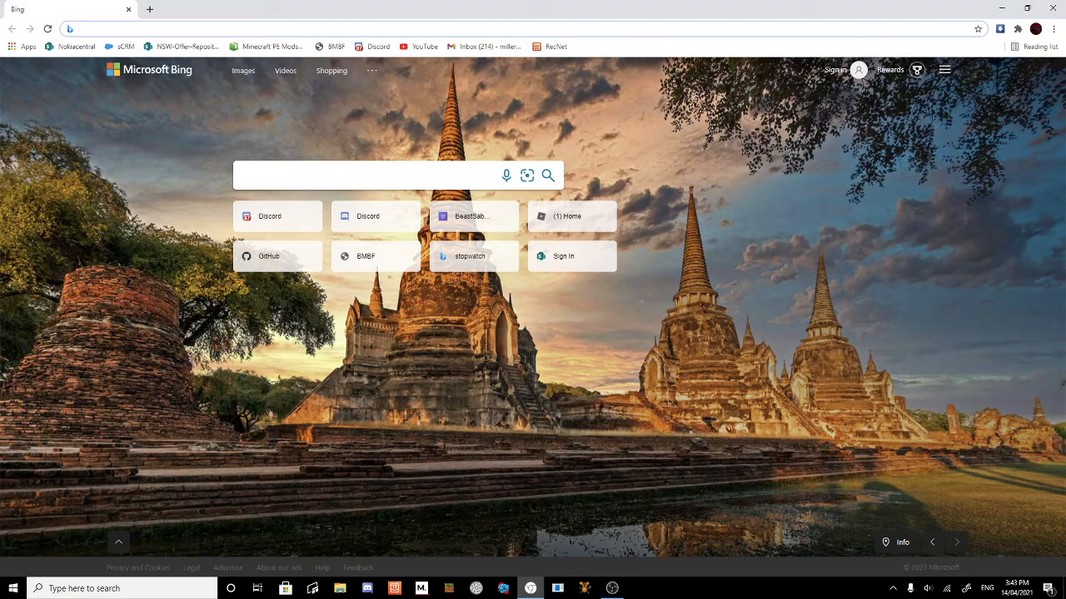
Go to github.com and search GitHub for "monke mod" repositories.
{"action": "type", "text": "github.com"}
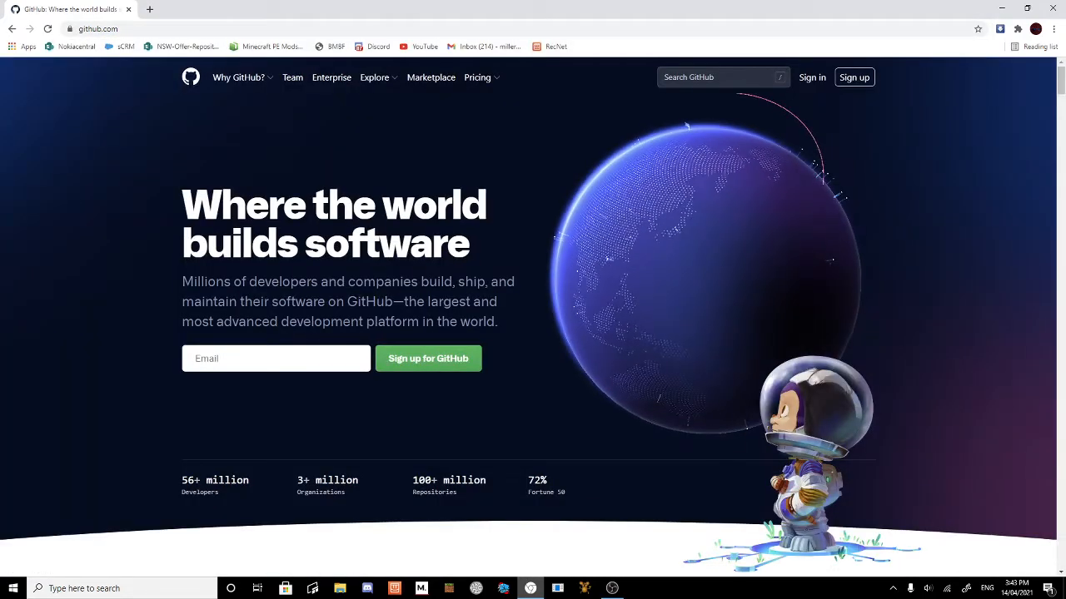
{"action": "left_click", "coordinate": [722, 76]}
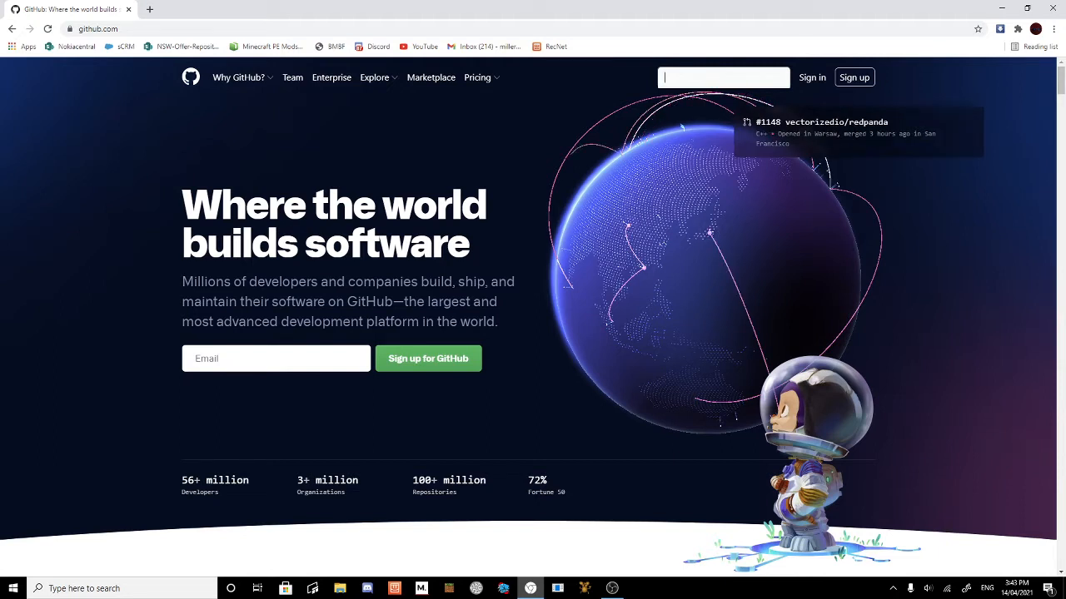
{"action": "type", "text": "monke mod"}
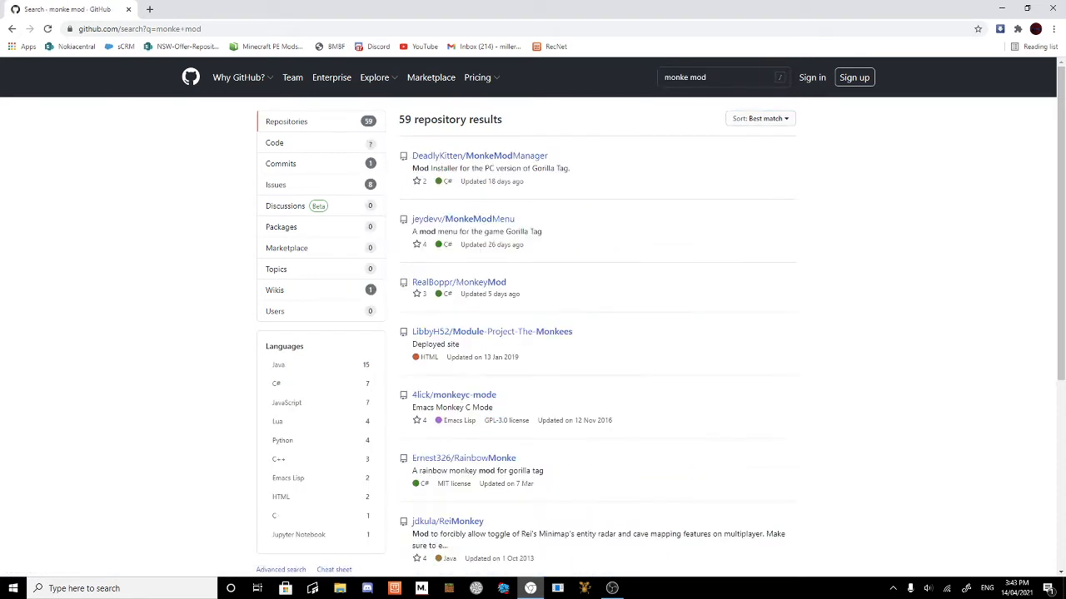
Open the DeadlyKitten/MonkeModManager repository and read down through its README.
{"action": "left_click", "coordinate": [479, 156]}
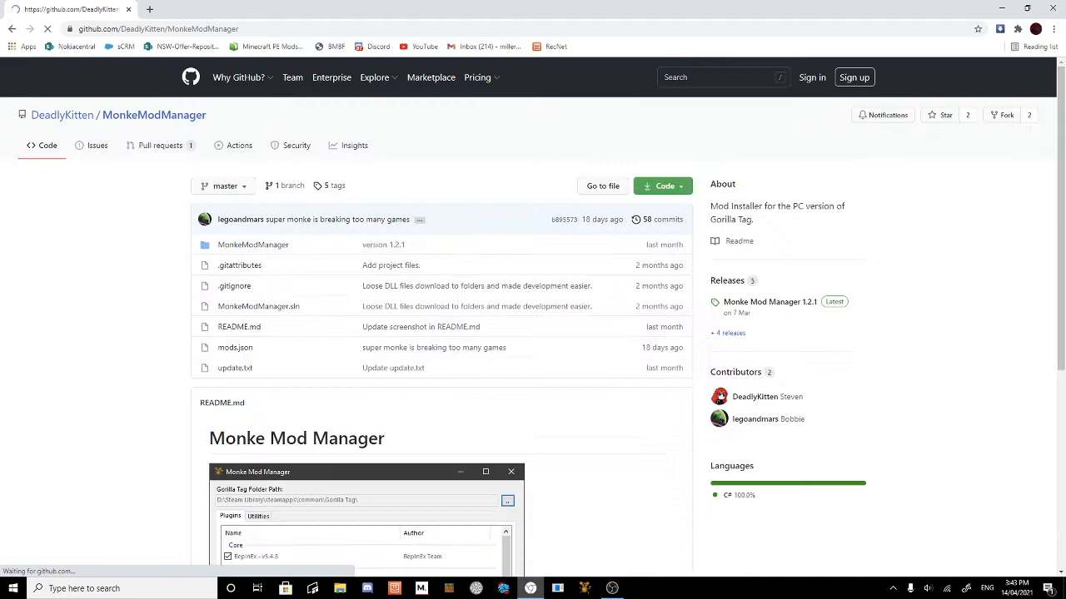
{"action": "scroll", "scroll_direction": "down", "scroll_amount": 3}
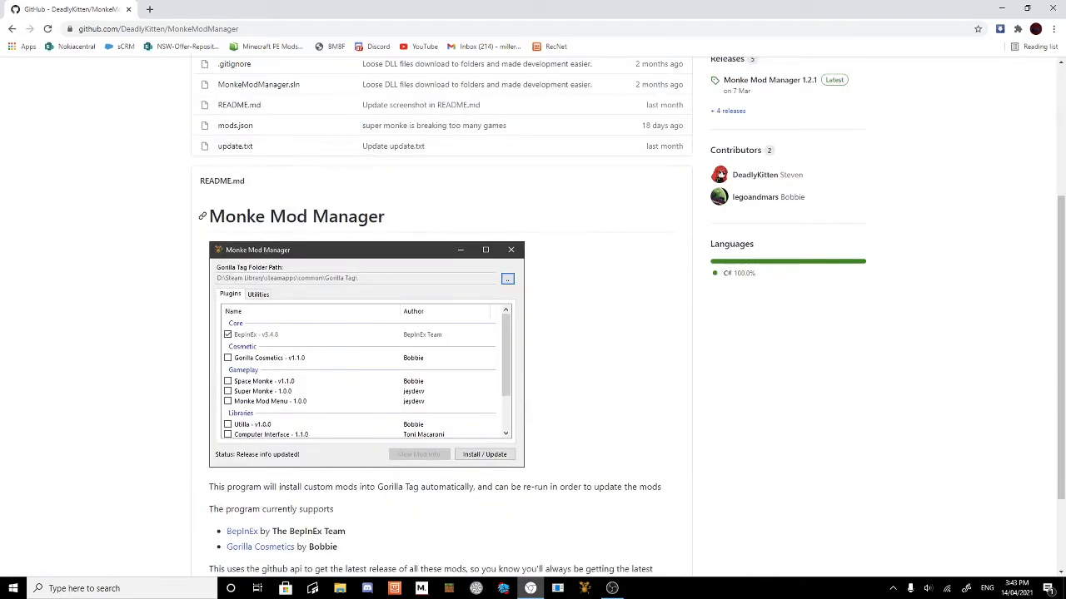
{"action": "scroll", "scroll_direction": "down", "scroll_amount": 3}
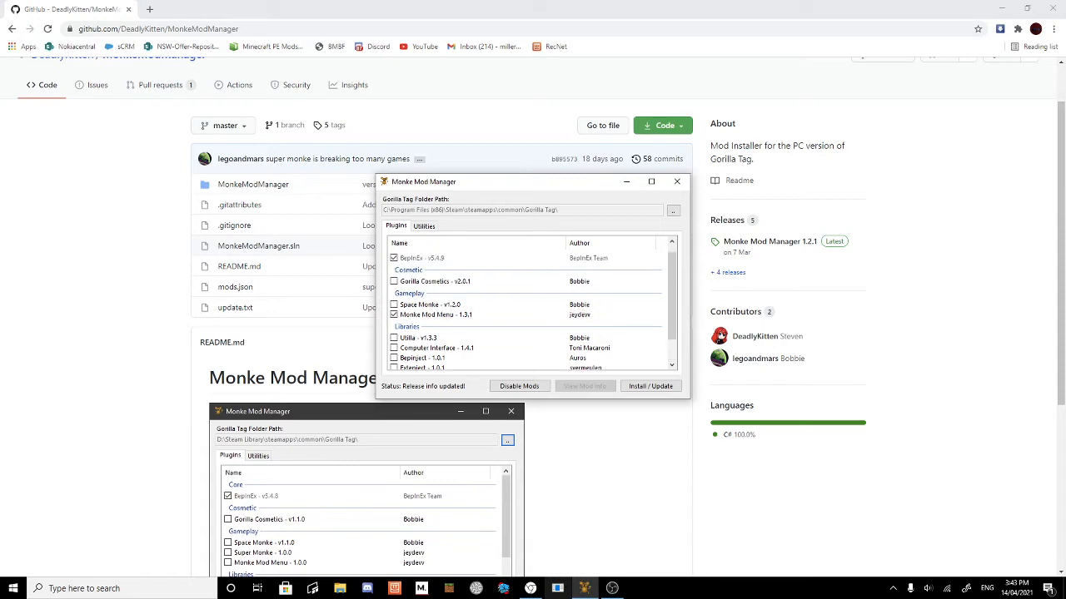
Tick mods such as Utilla and Computer Interface, run Install / Update, then close Monke Mod Manager.
{"action": "scroll", "scroll_direction": "down", "scroll_amount": 3}
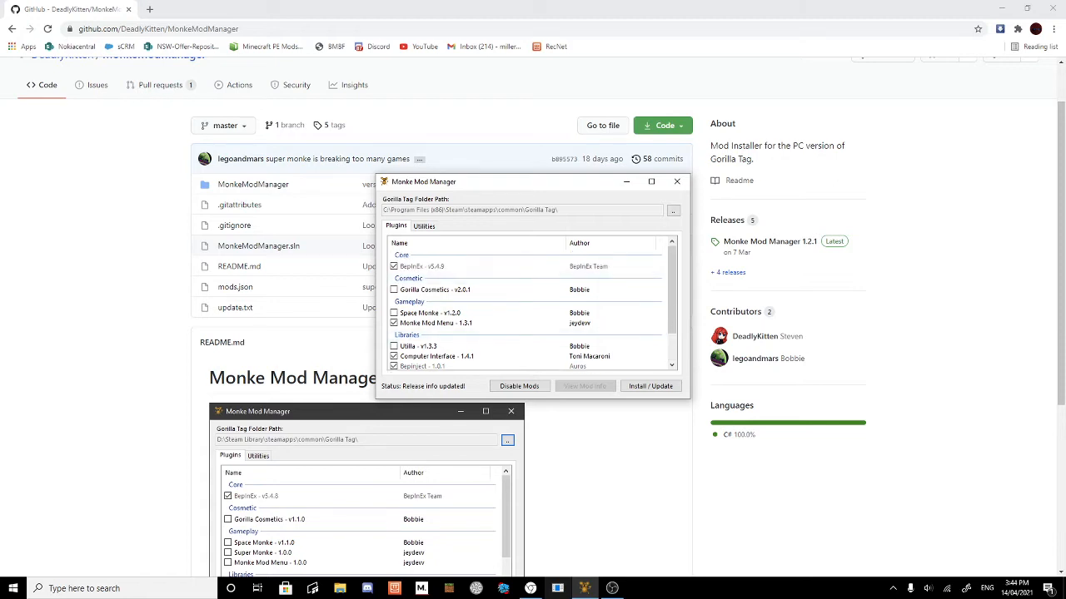
{"action": "scroll", "scroll_direction": "down", "scroll_amount": 3}
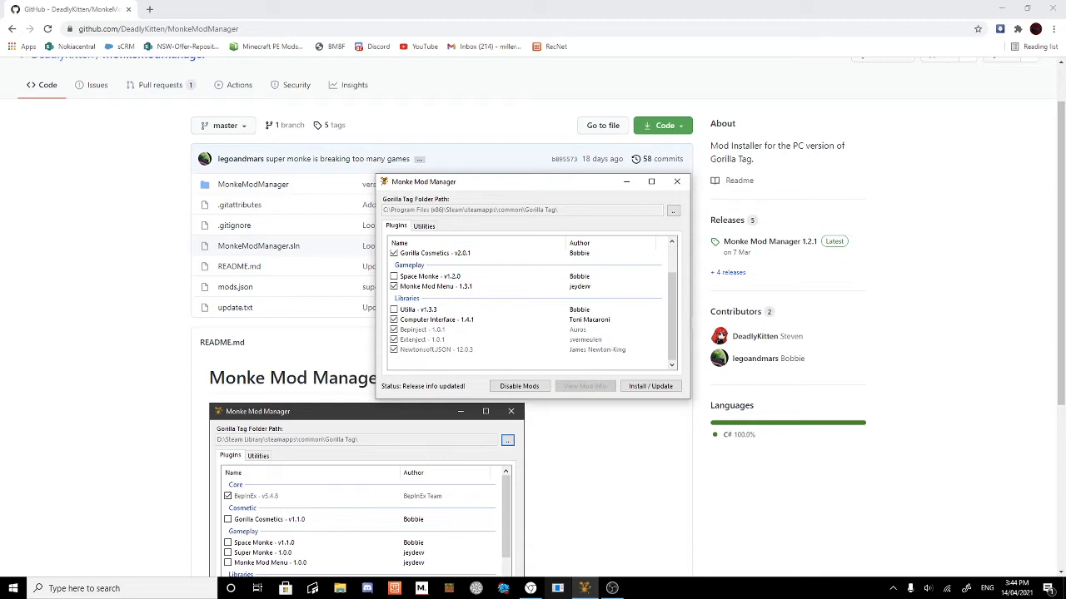
{"action": "left_click", "coordinate": [393, 308]}
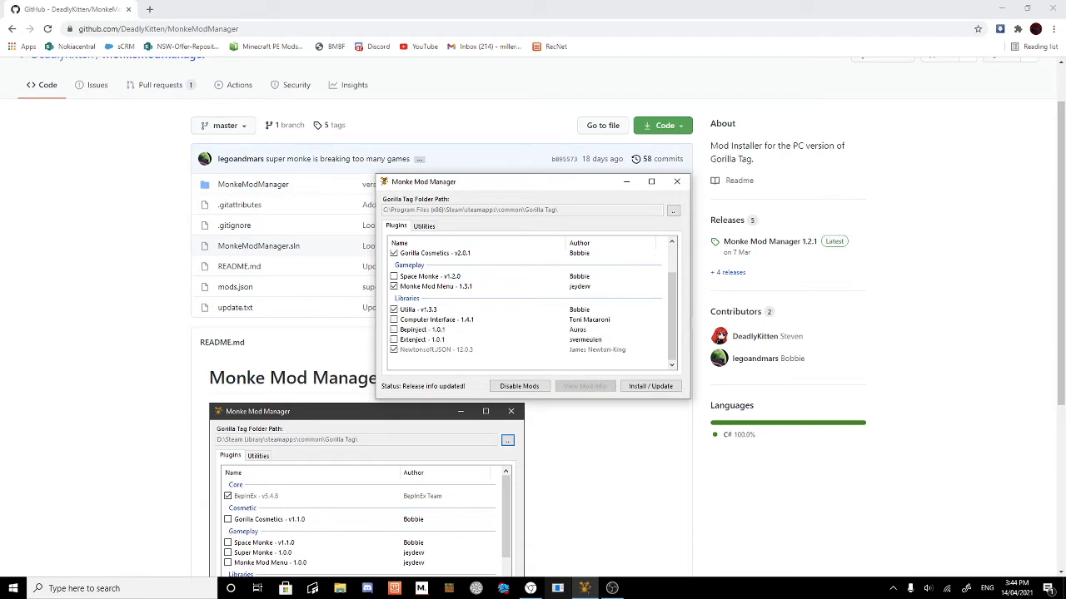
{"action": "left_click", "coordinate": [649, 387]}
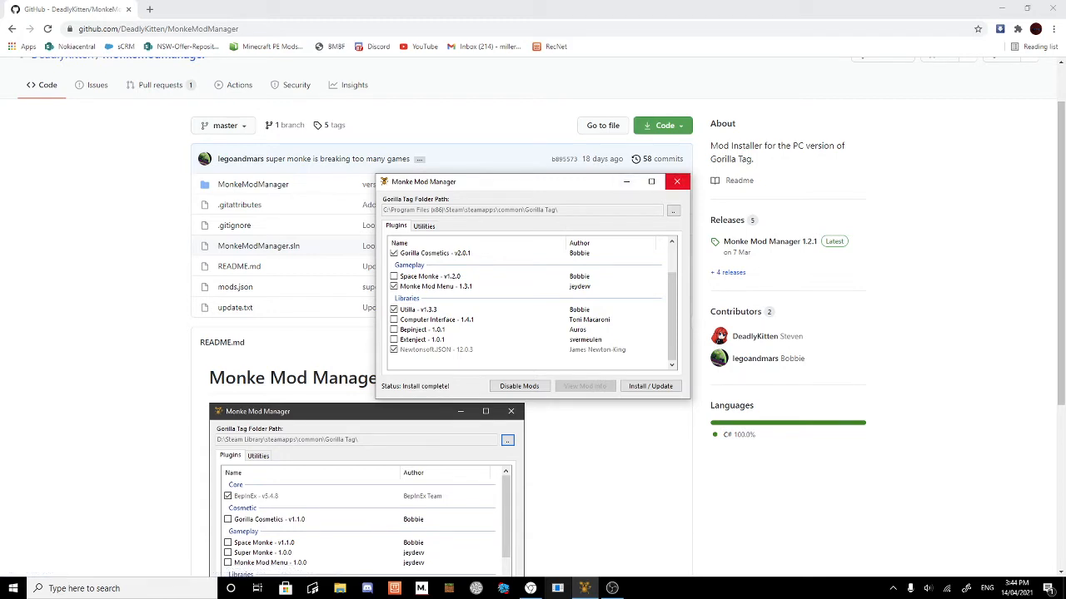
{"action": "left_click", "coordinate": [676, 182]}
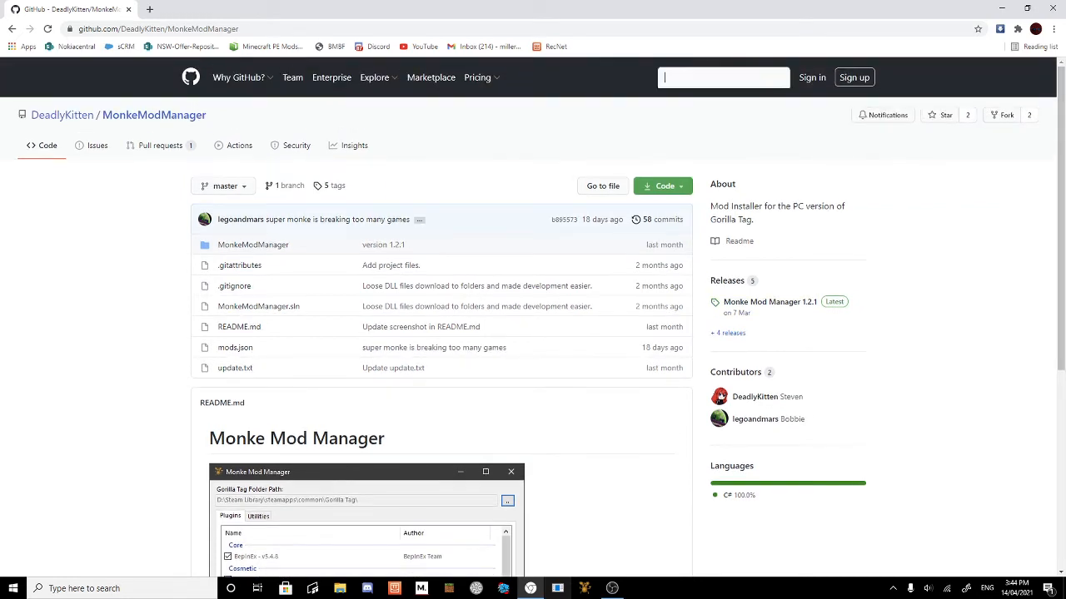
Search for "quest patcher" across all GitHub repositories after the in-repository search finds nothing.
{"action": "type", "text": "q"}
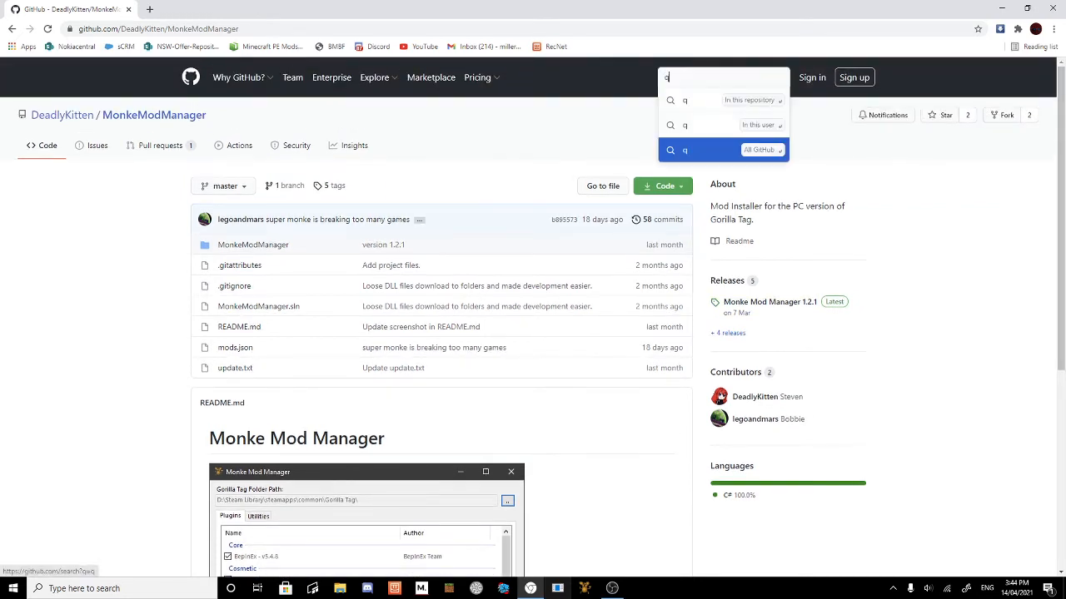
{"action": "type", "text": "uest pa"}
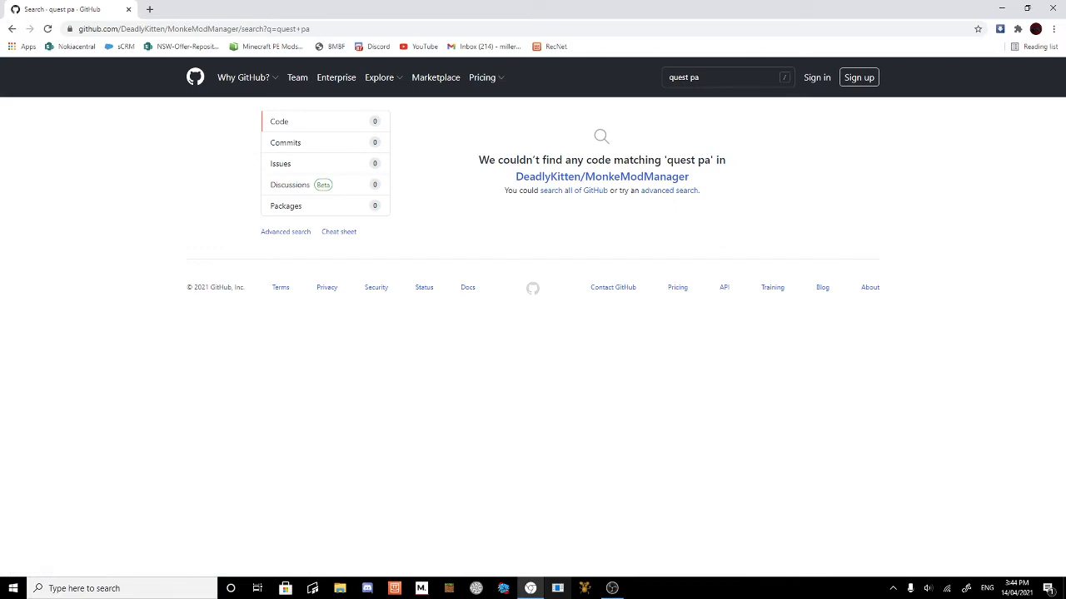
{"action": "mouse_move", "coordinate": [573, 189]}
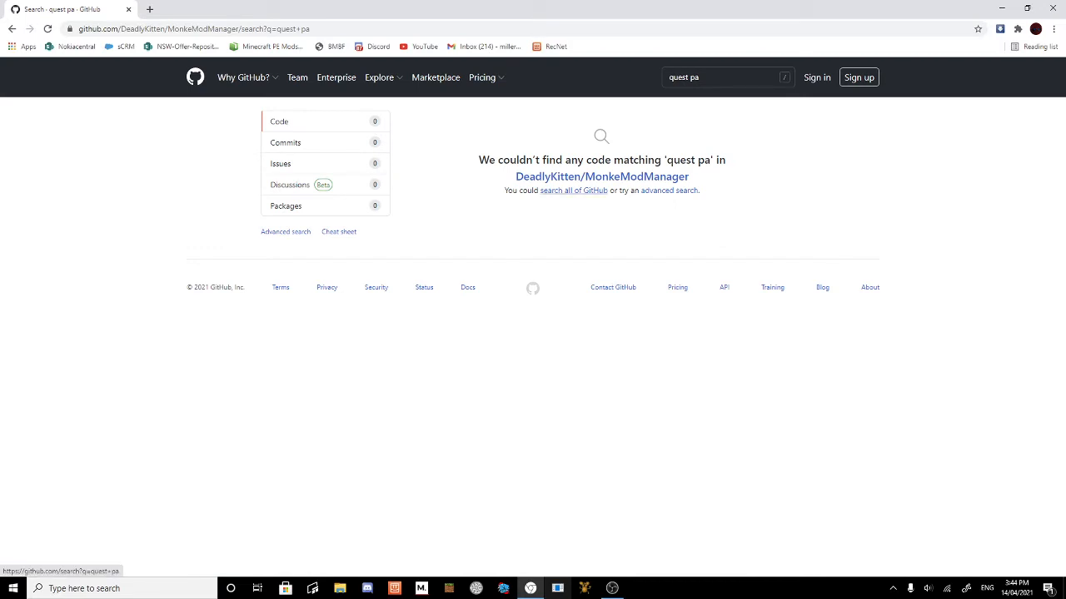
{"action": "left_click", "coordinate": [601, 177]}
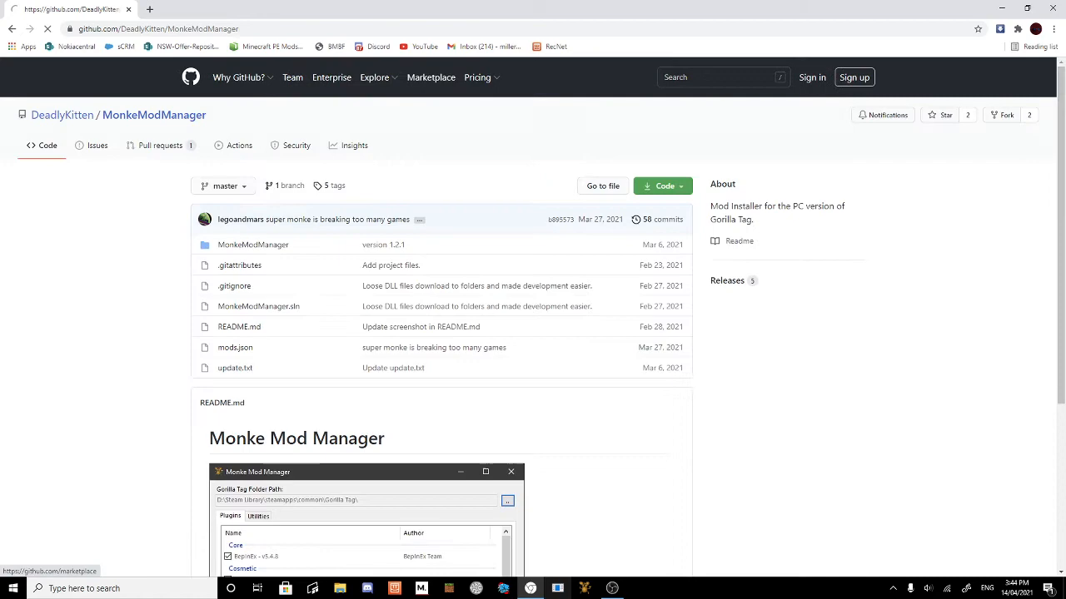
{"action": "type", "text": "quest pa"}
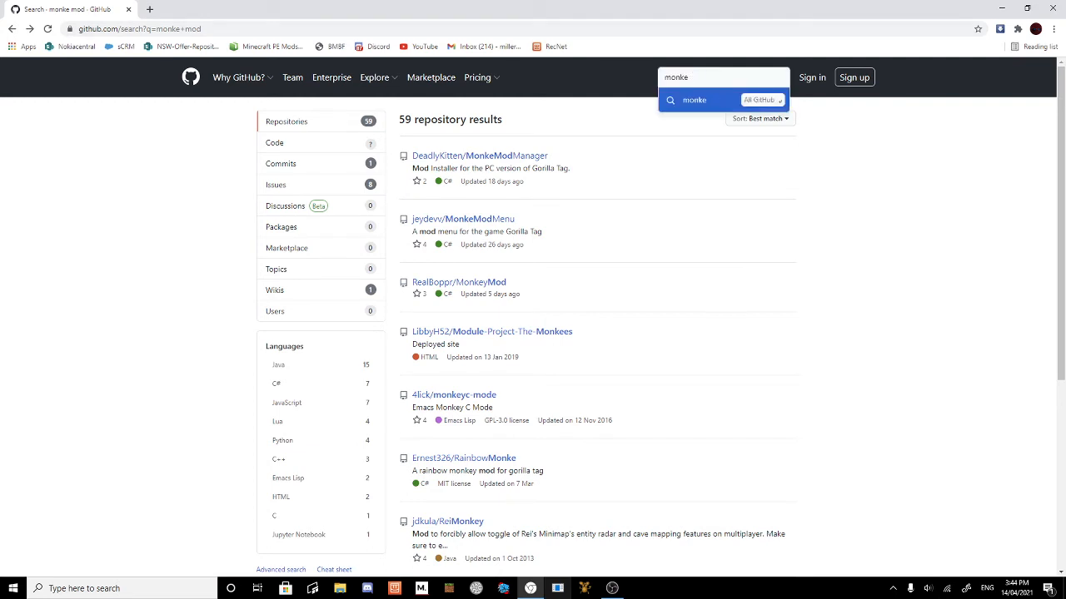
{"action": "type", "text": "quest patcher"}
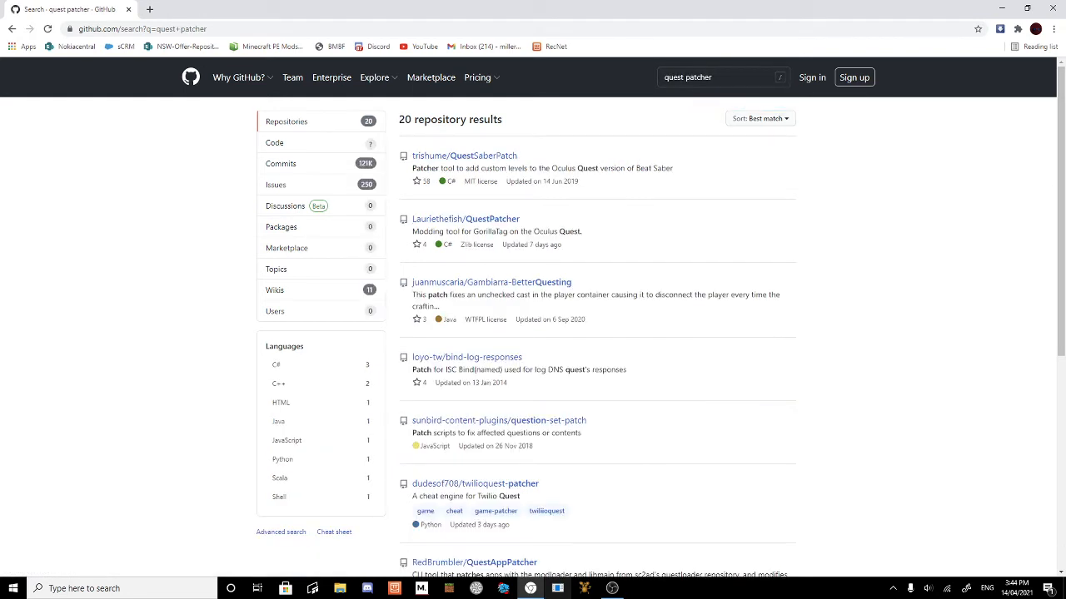
Open the Lauriethefish/QuestPatcher repository and read its README before running QuestPatcher.
{"action": "left_click", "coordinate": [464, 218]}
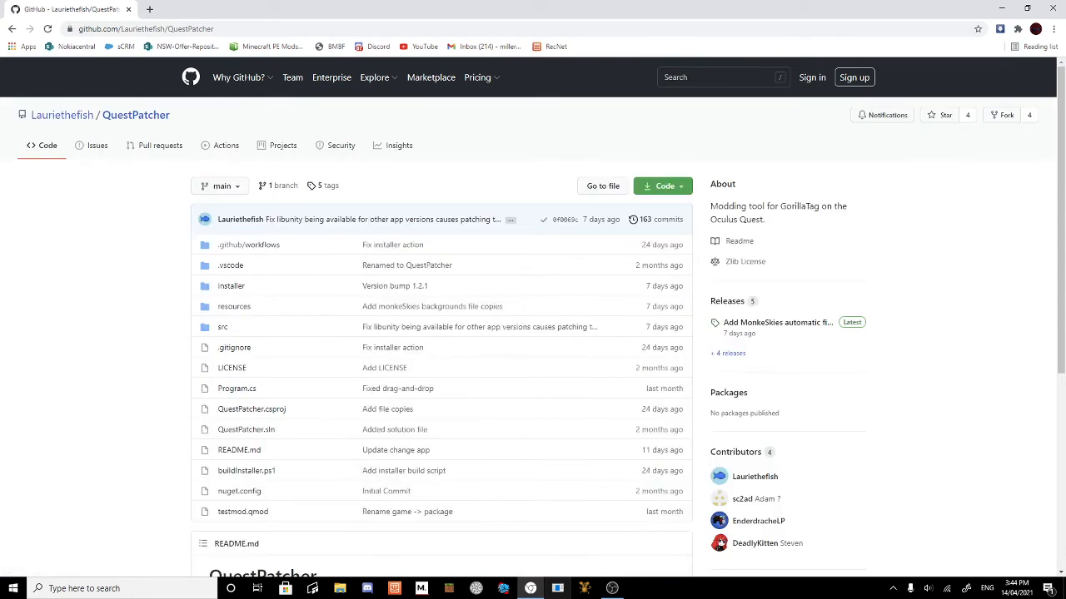
{"action": "scroll", "scroll_direction": "down", "scroll_amount": 3}
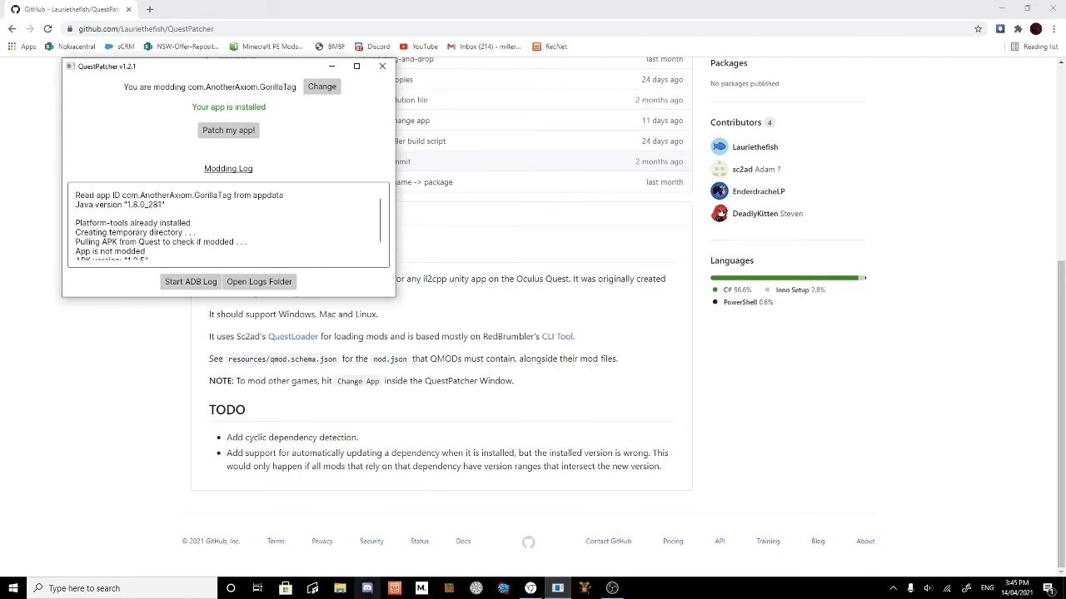
{"action": "mouse_move", "coordinate": [367, 589]}
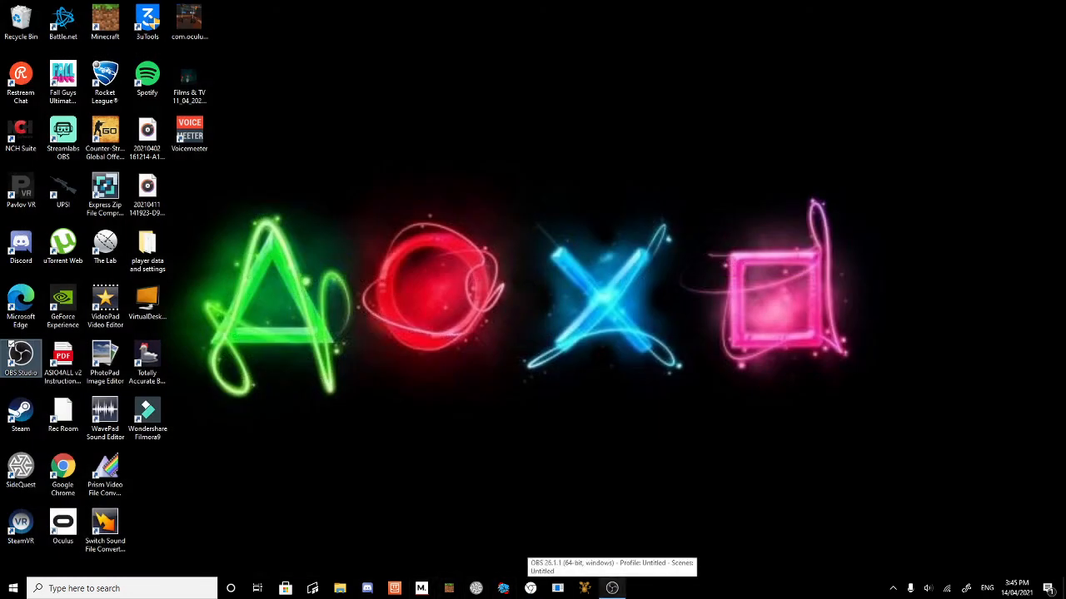
Close QuestPatcher and bring up OBS Studio from the taskbar.
{"action": "left_click", "coordinate": [613, 589]}
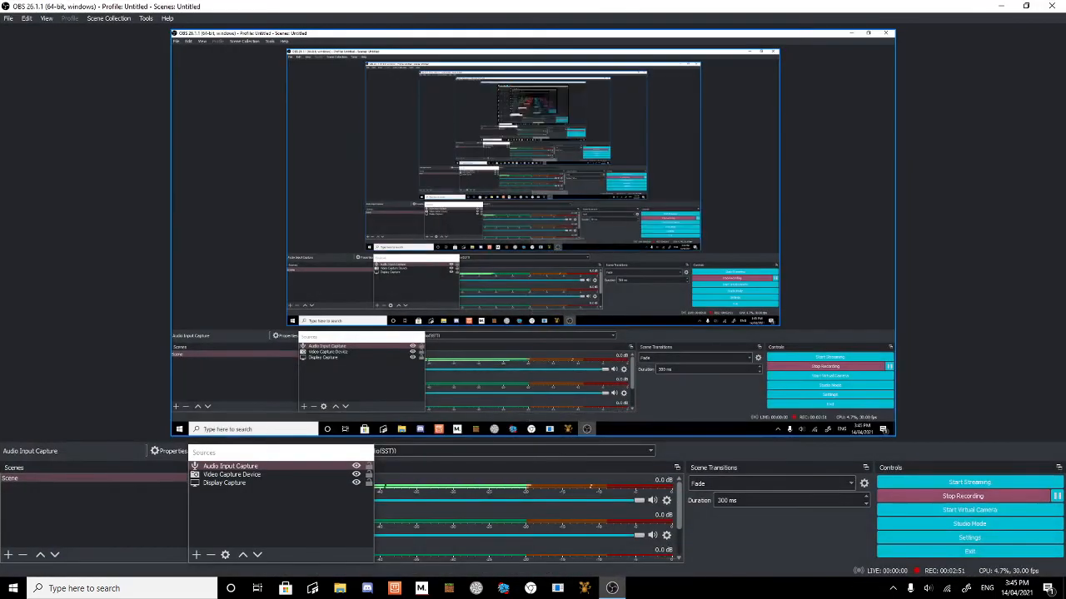